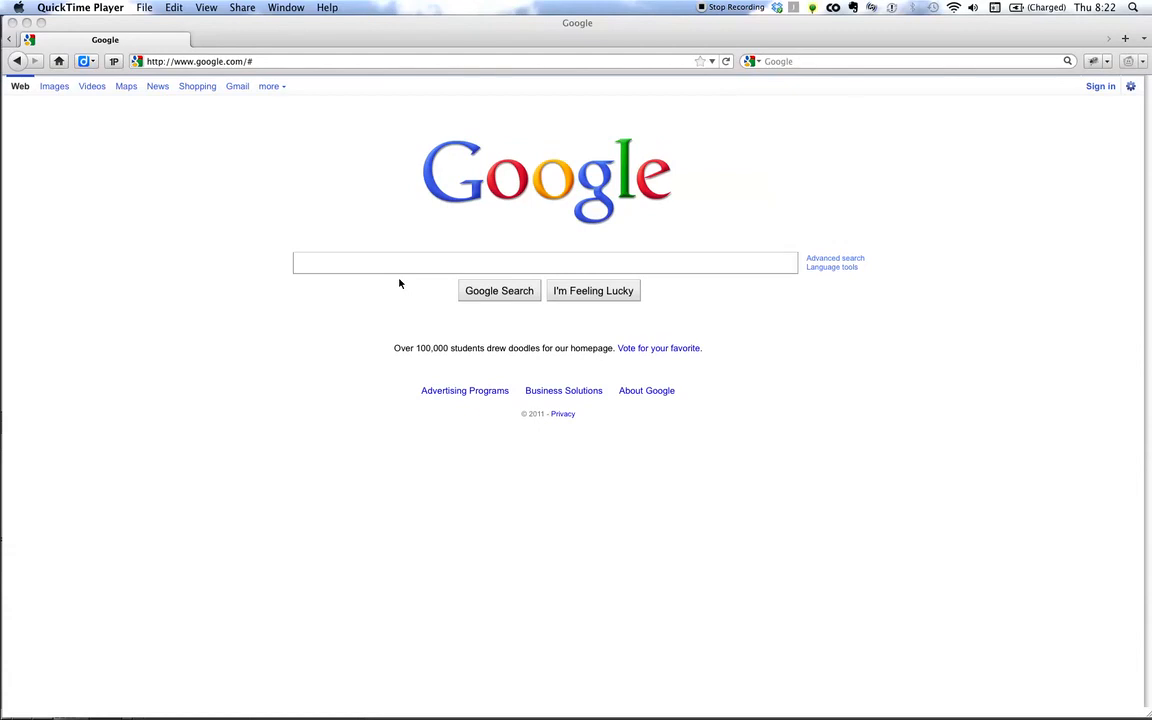
mouse_move(400, 268)
text(logitech wireless usb replacement)
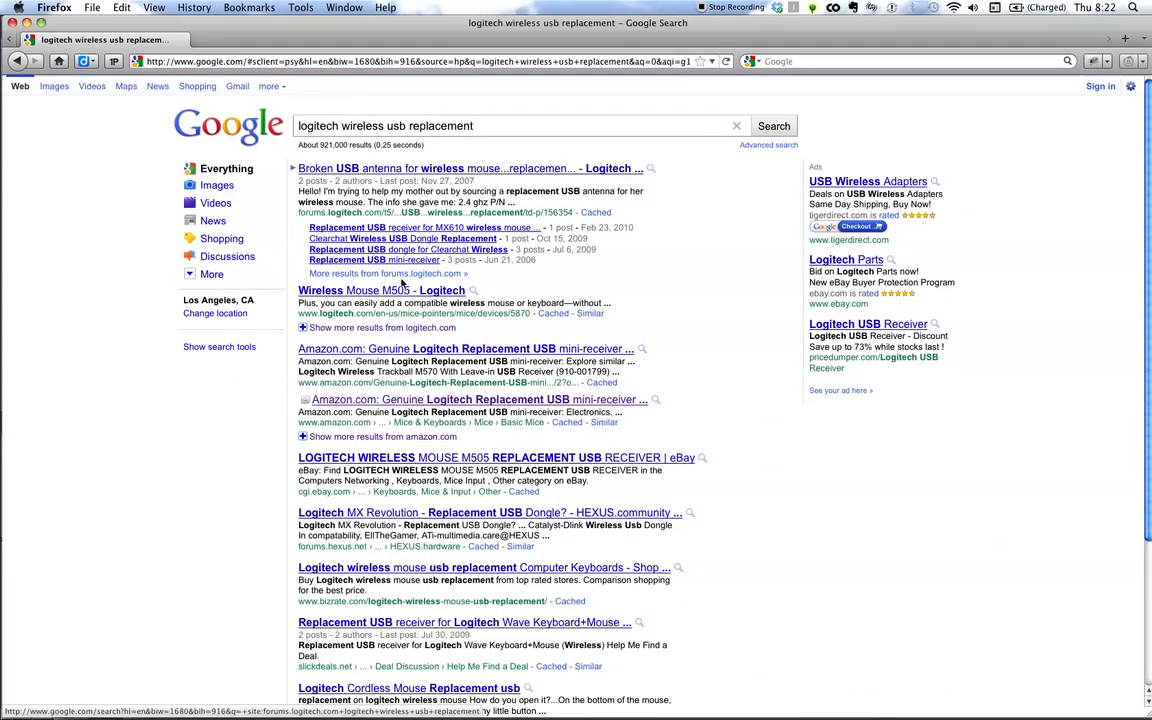
Step: Scroll the Google results for 'logitech wireless usb replacement' toward the Amazon mini-receiver listing
scroll(down, 3)
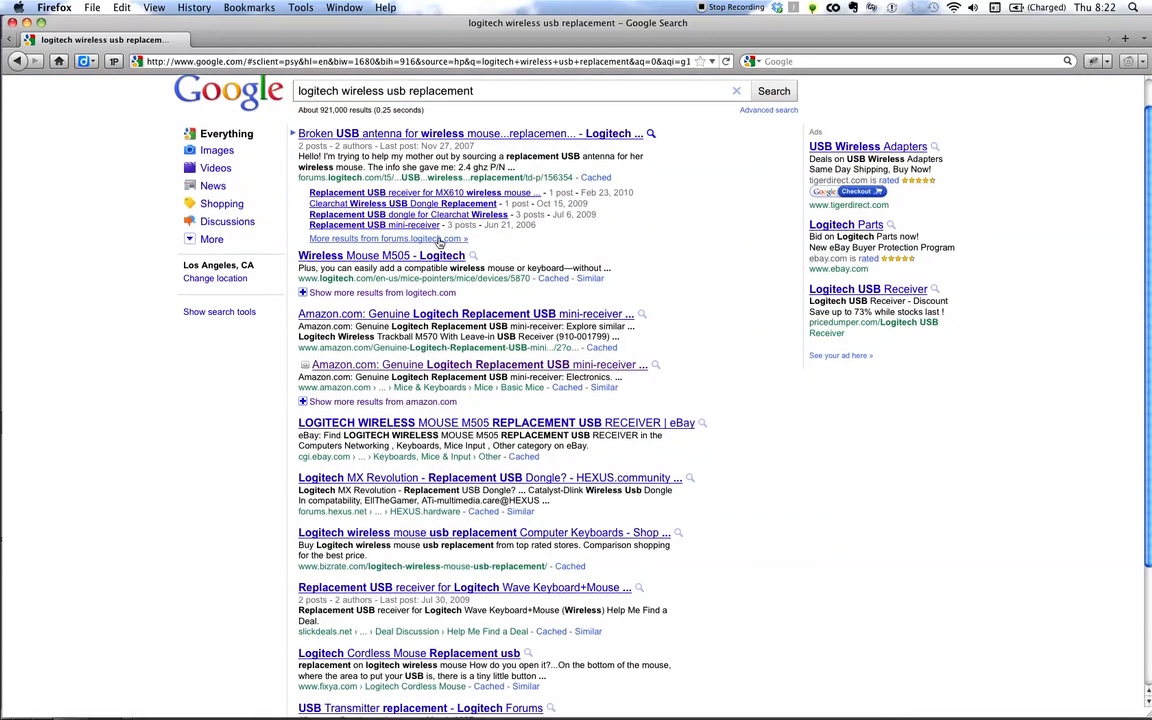
scroll(down, 3)
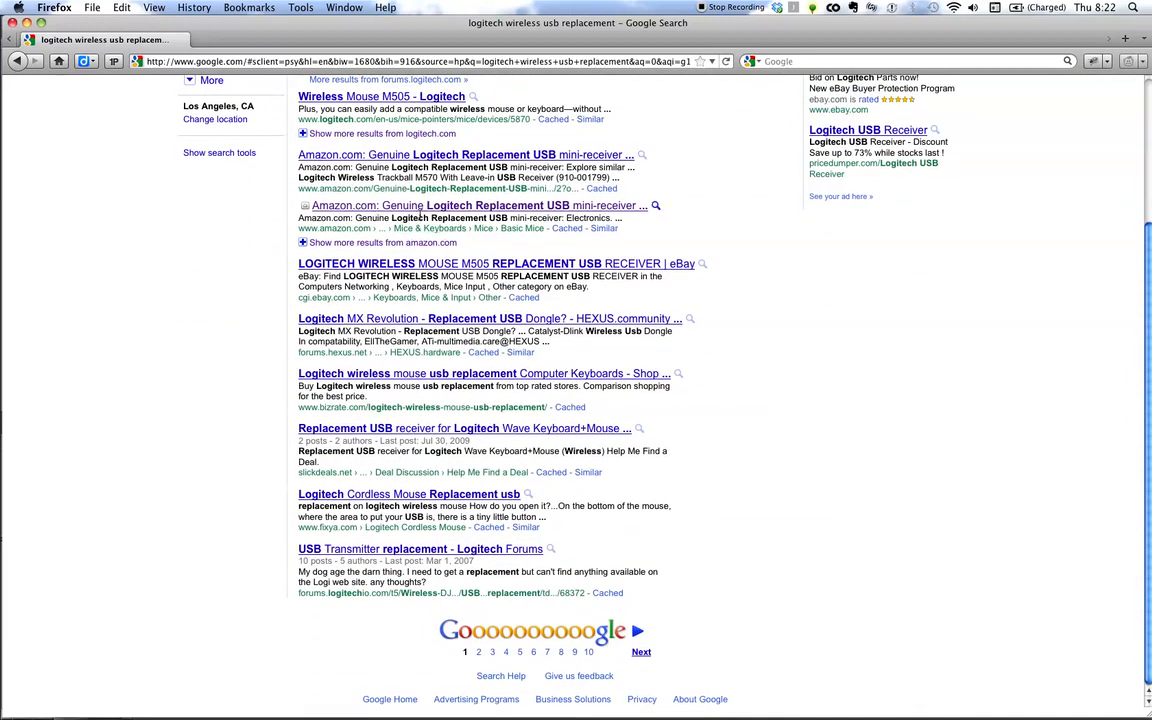
mouse_move(430, 160)
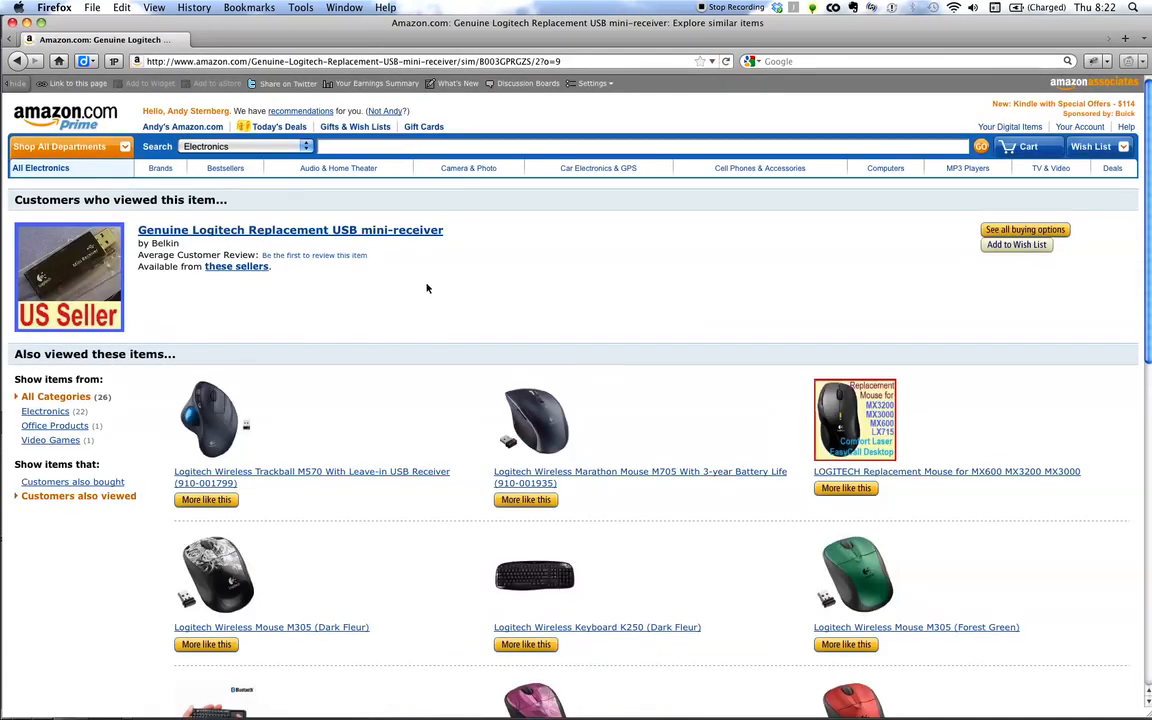
mouse_move(192, 248)
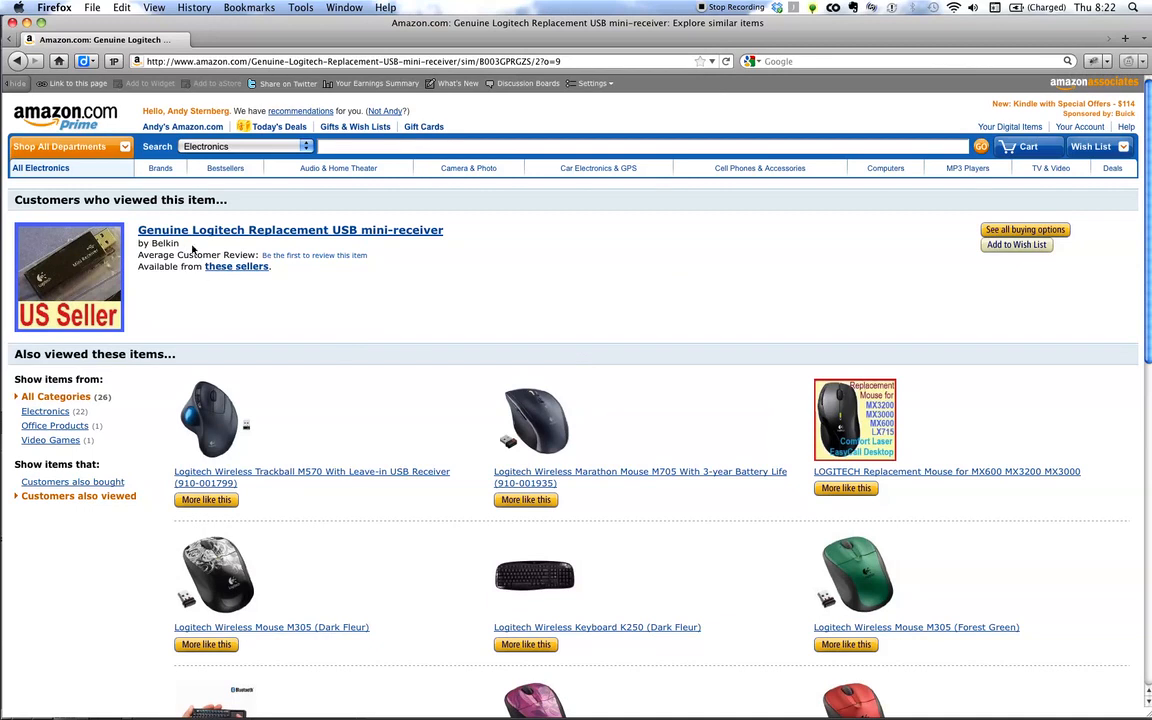
Step: View the Amazon Genuine Logitech Replacement USB mini-receiver page, then head to logitech.com
click(290, 228)
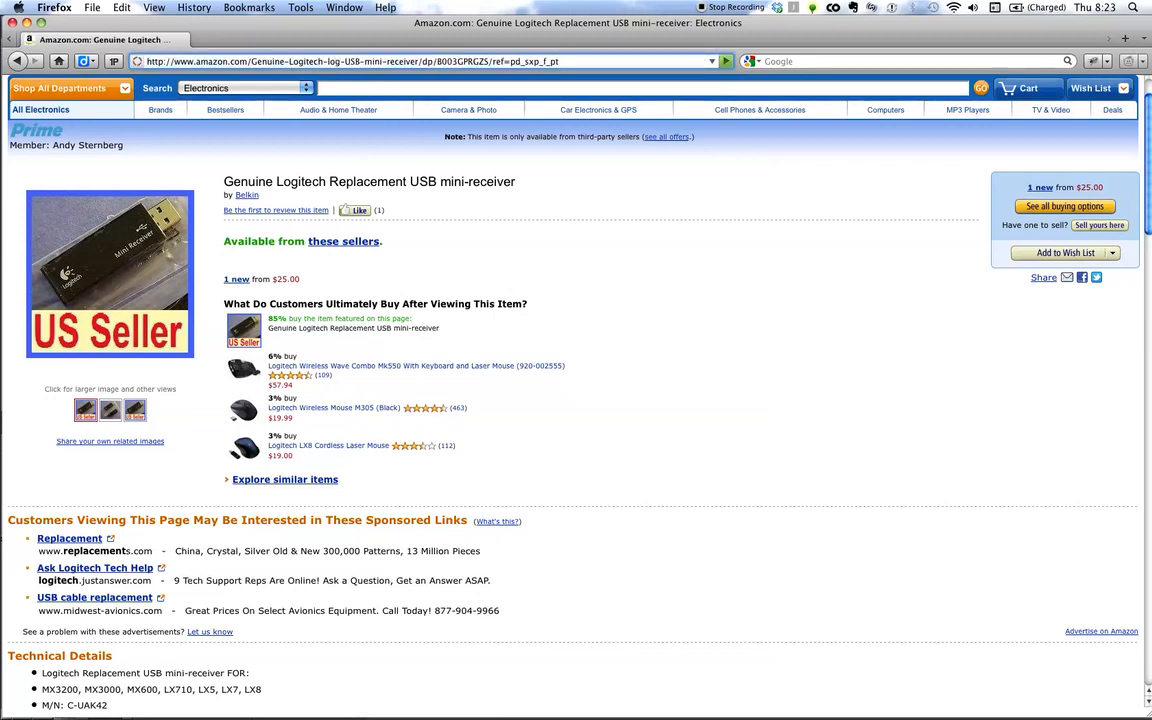
text(logitech.com/)
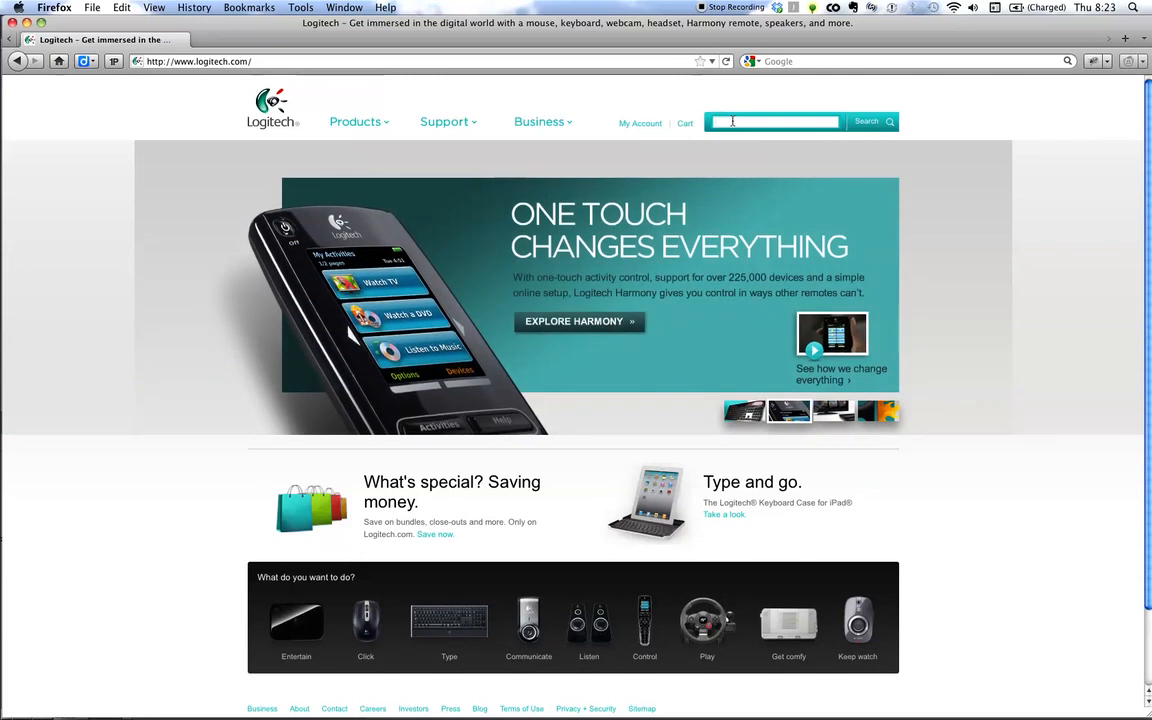
Step: Search the Logitech site for 'spare parts' and look through the support-article results
click(356, 122)
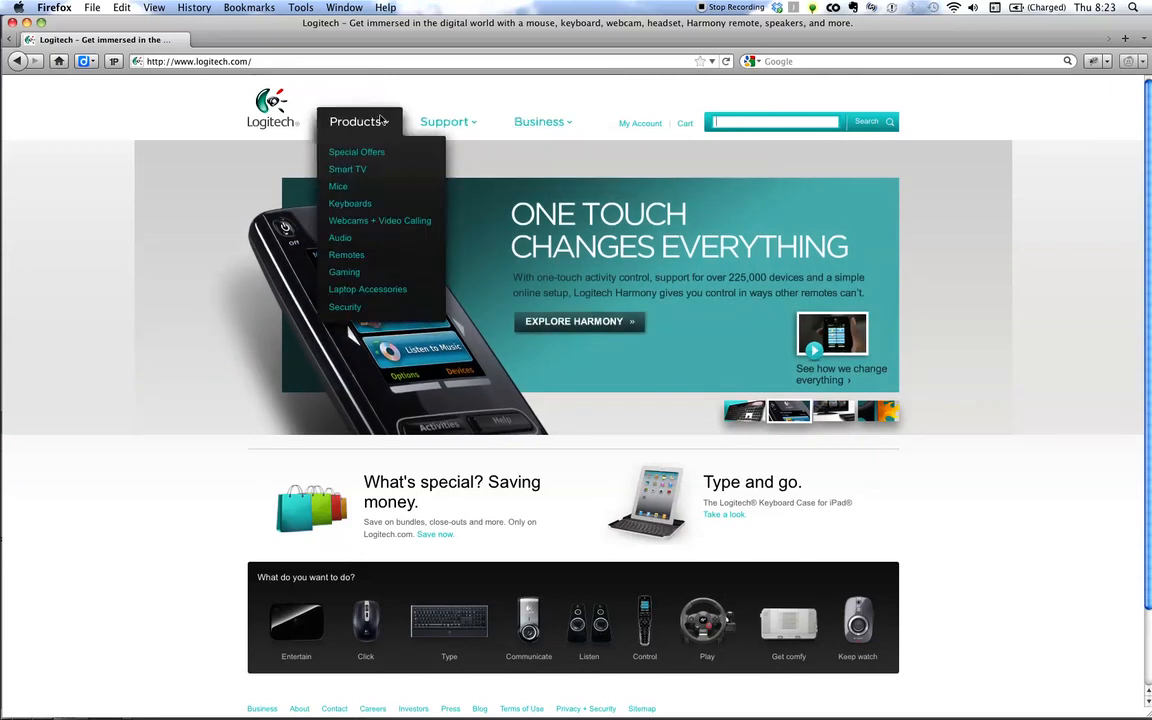
click(776, 122)
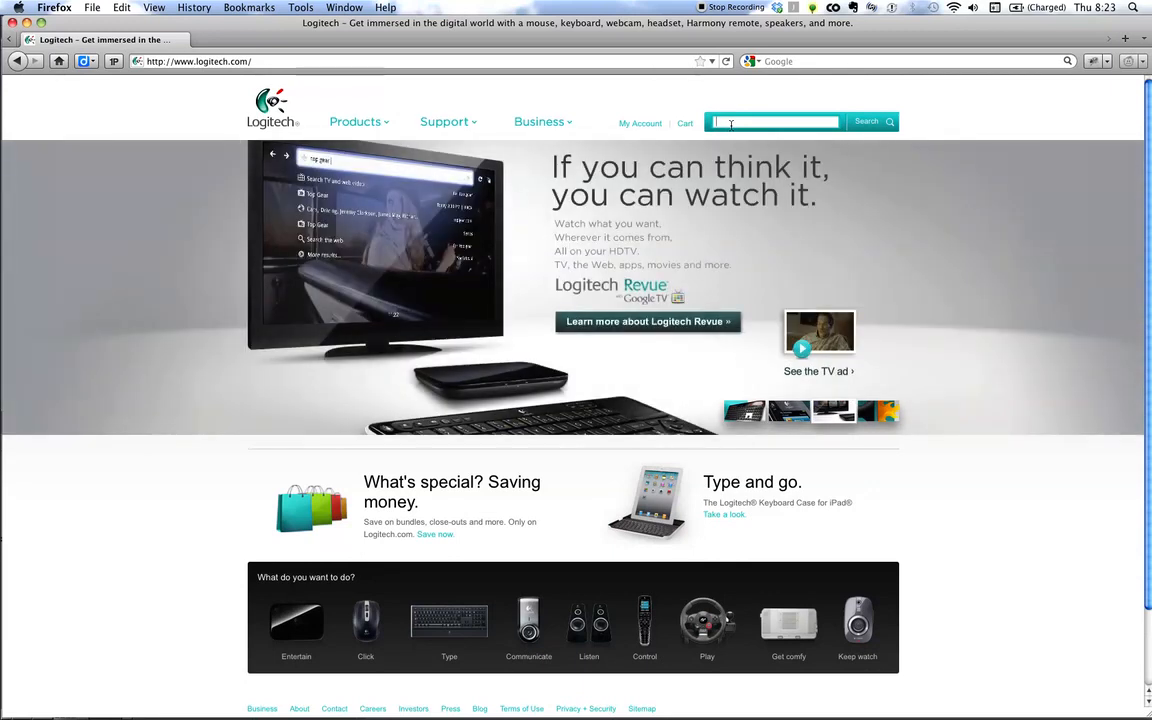
text(spare parts)
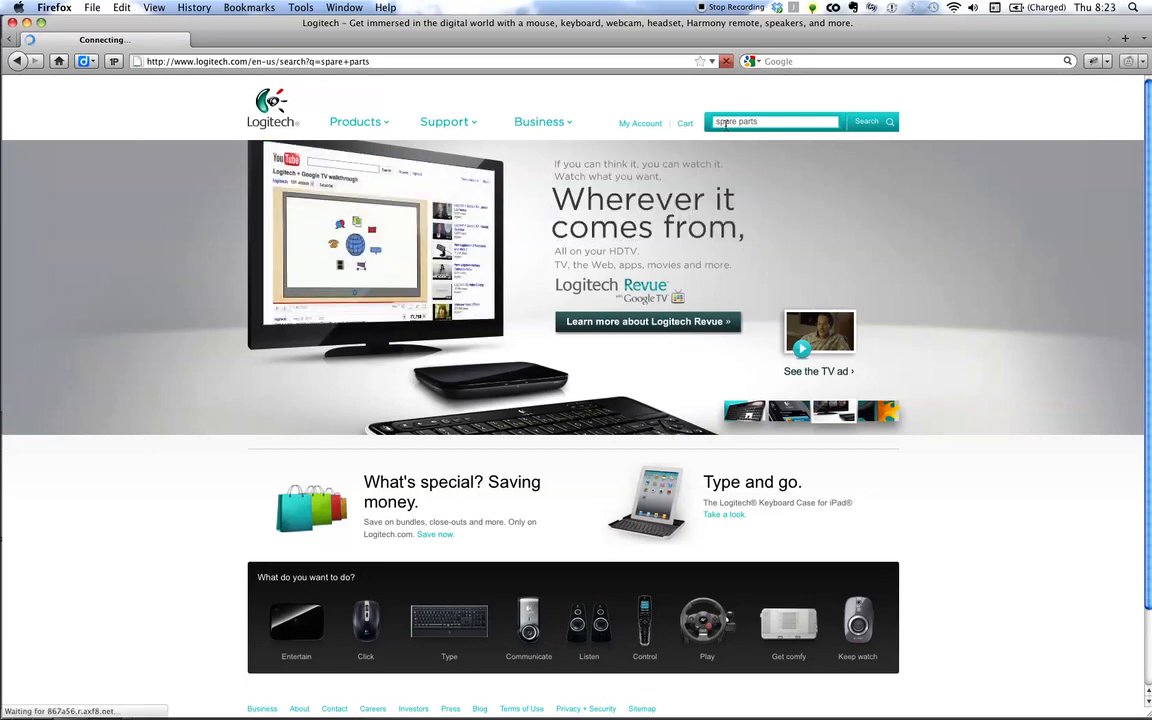
click(866, 122)
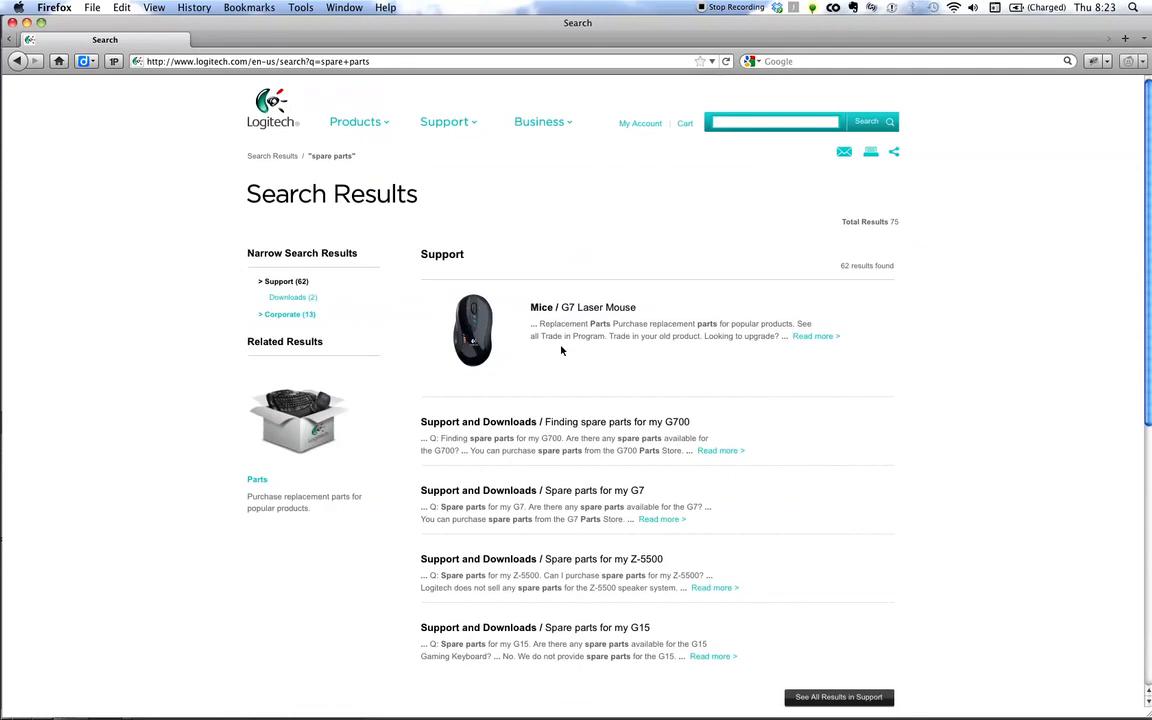
scroll(down, 3)
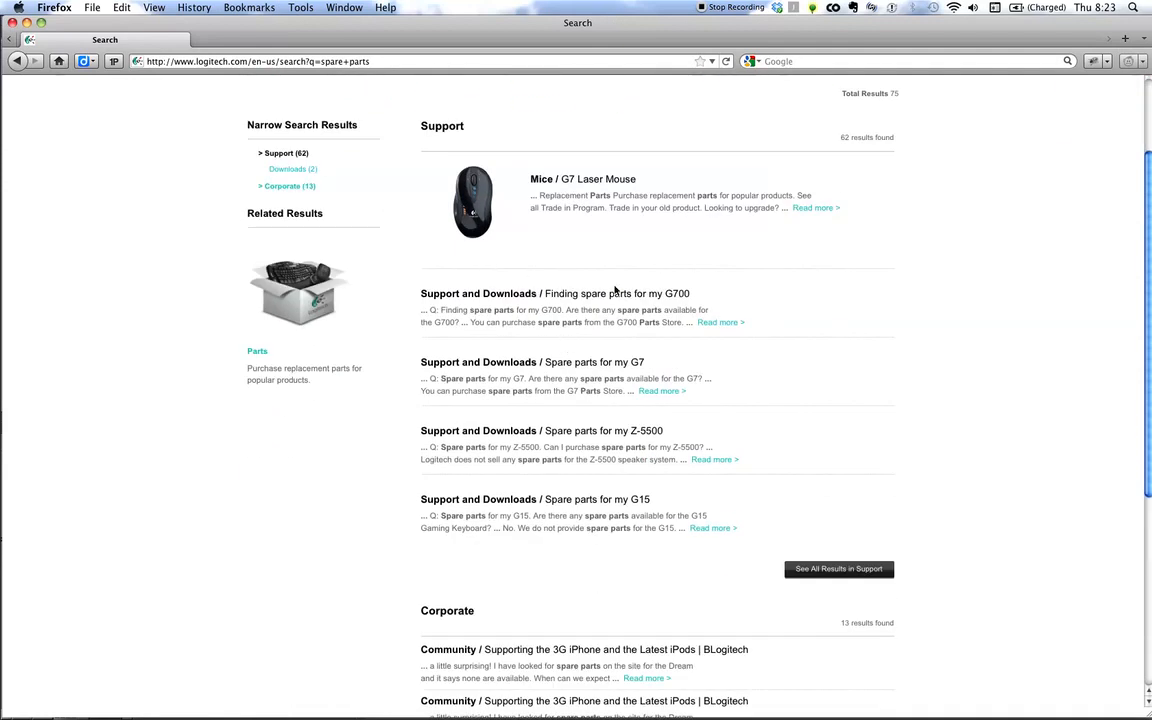
scroll(down, 3)
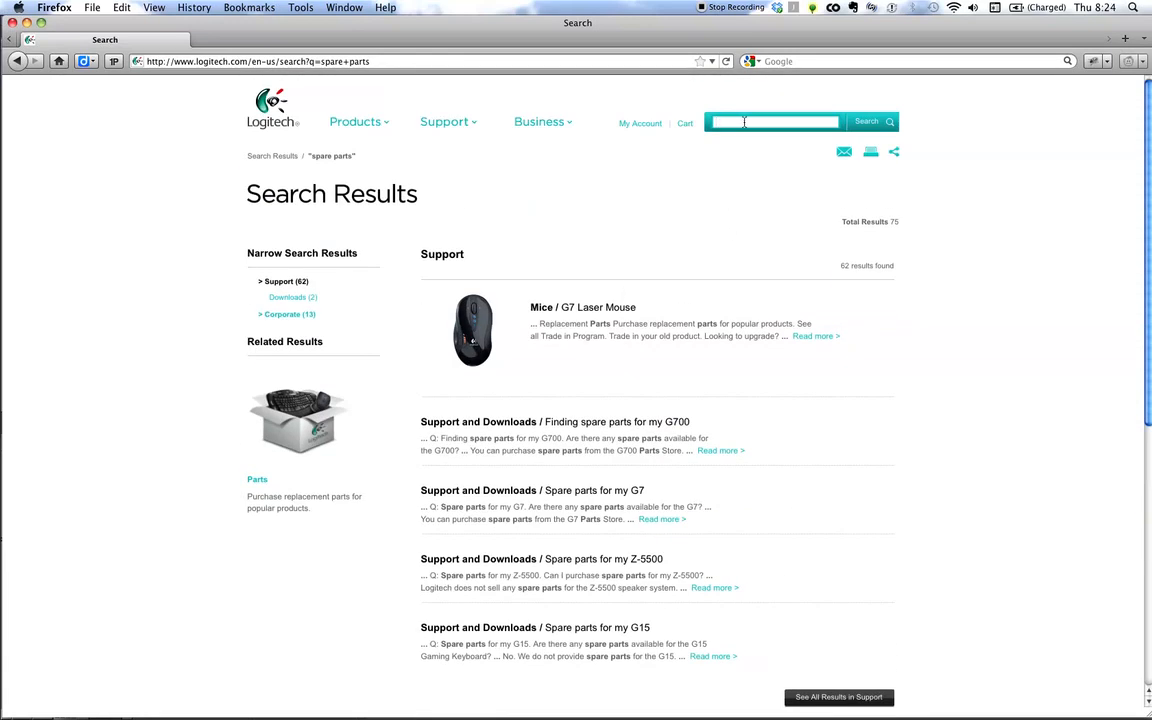
Step: Search the Logitech site for 'replacement usb receiver' and review the Products and Support results
text(repl)
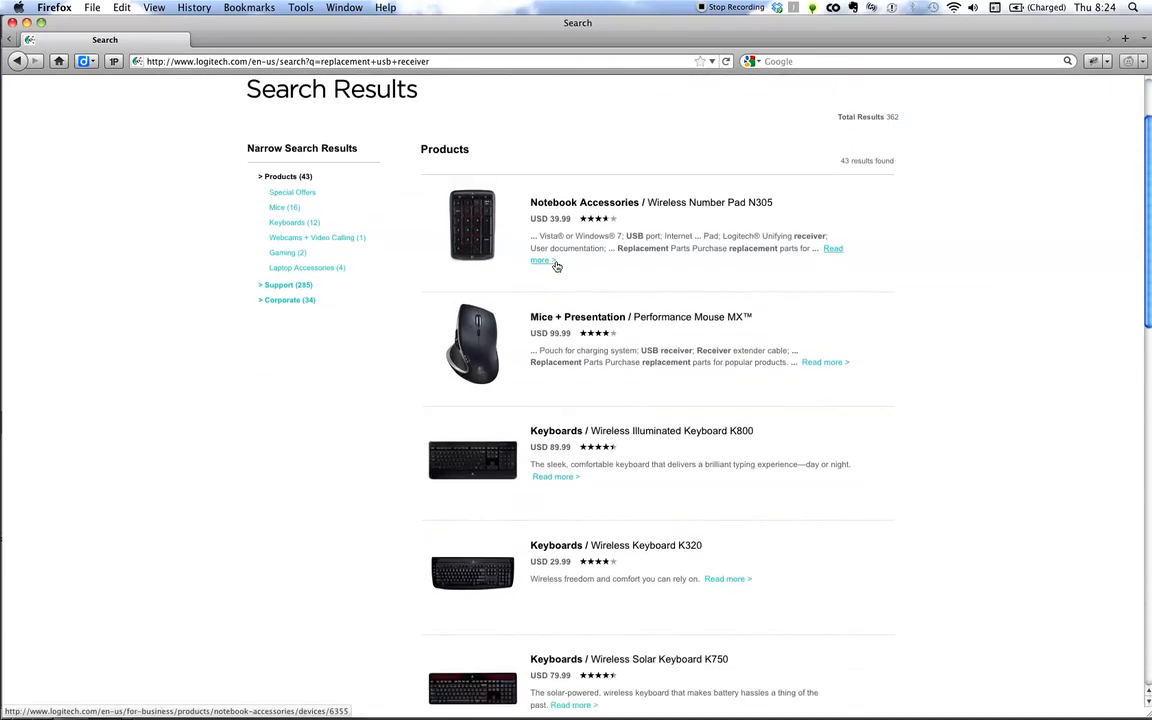
scroll(down, 3)
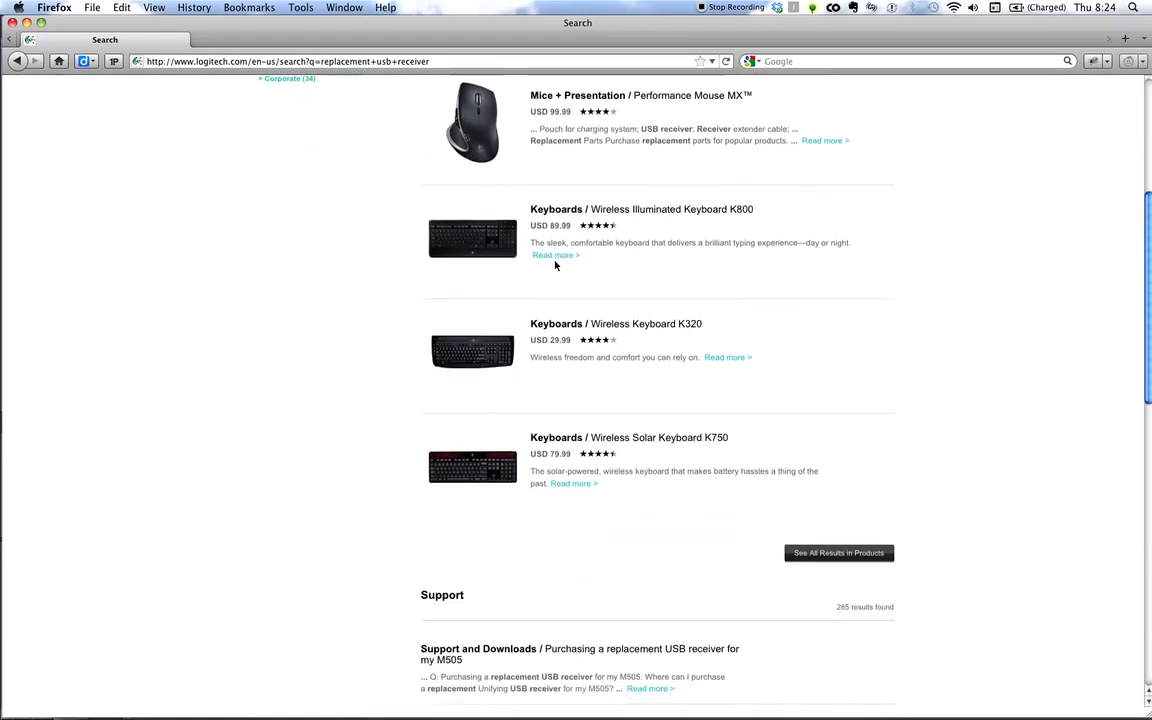
scroll(down, 3)
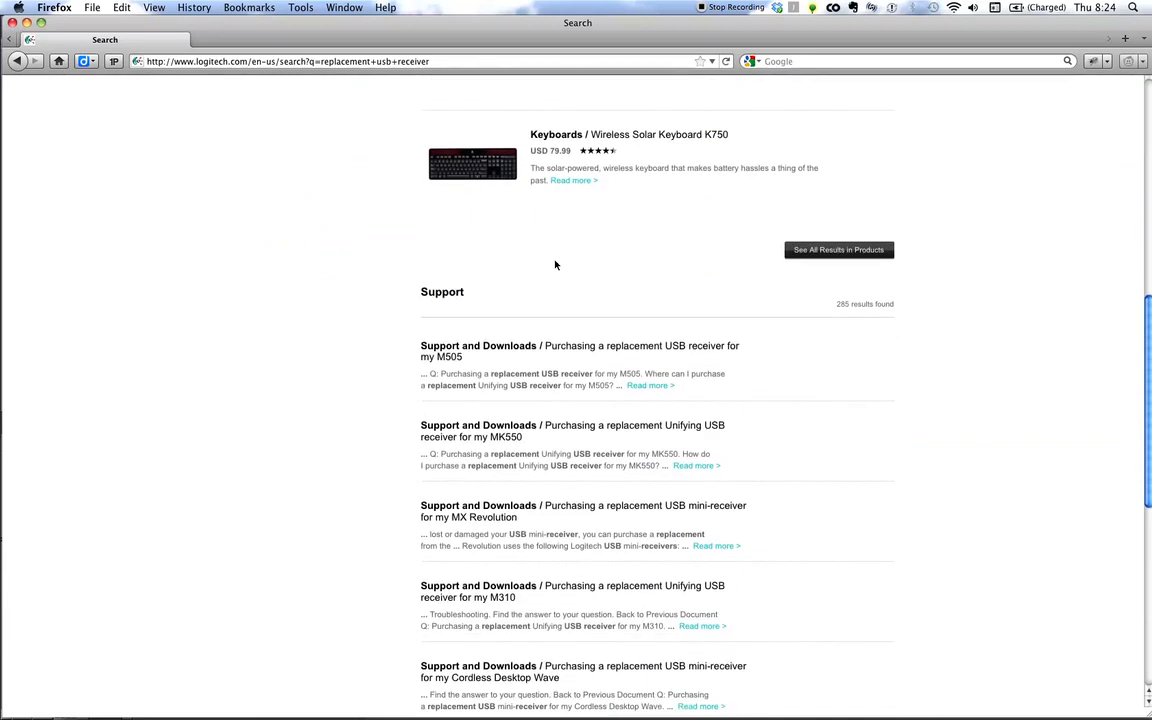
scroll(down, 3)
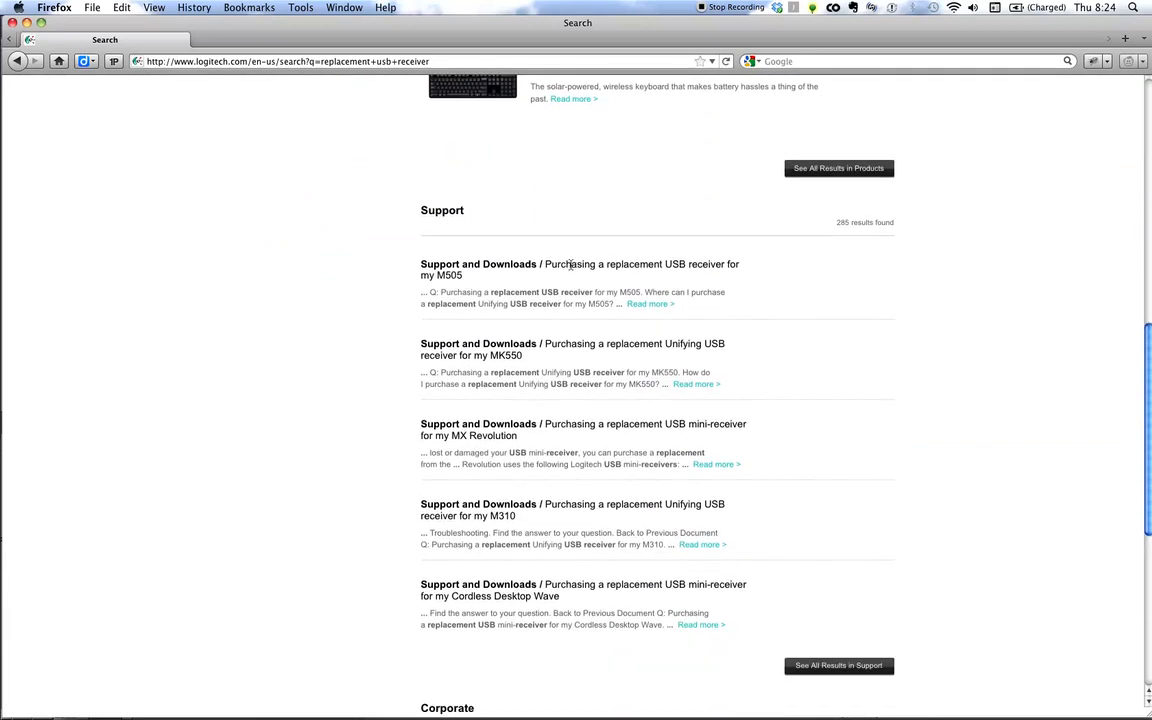
scroll(down, 3)
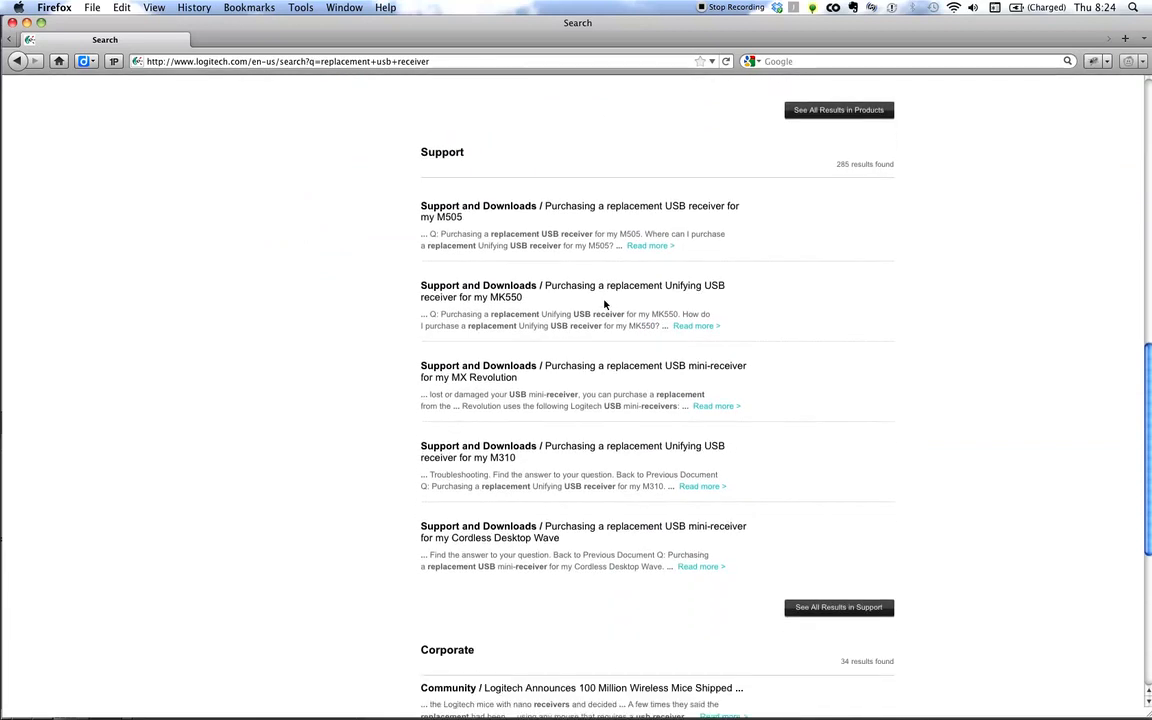
scroll(down, 3)
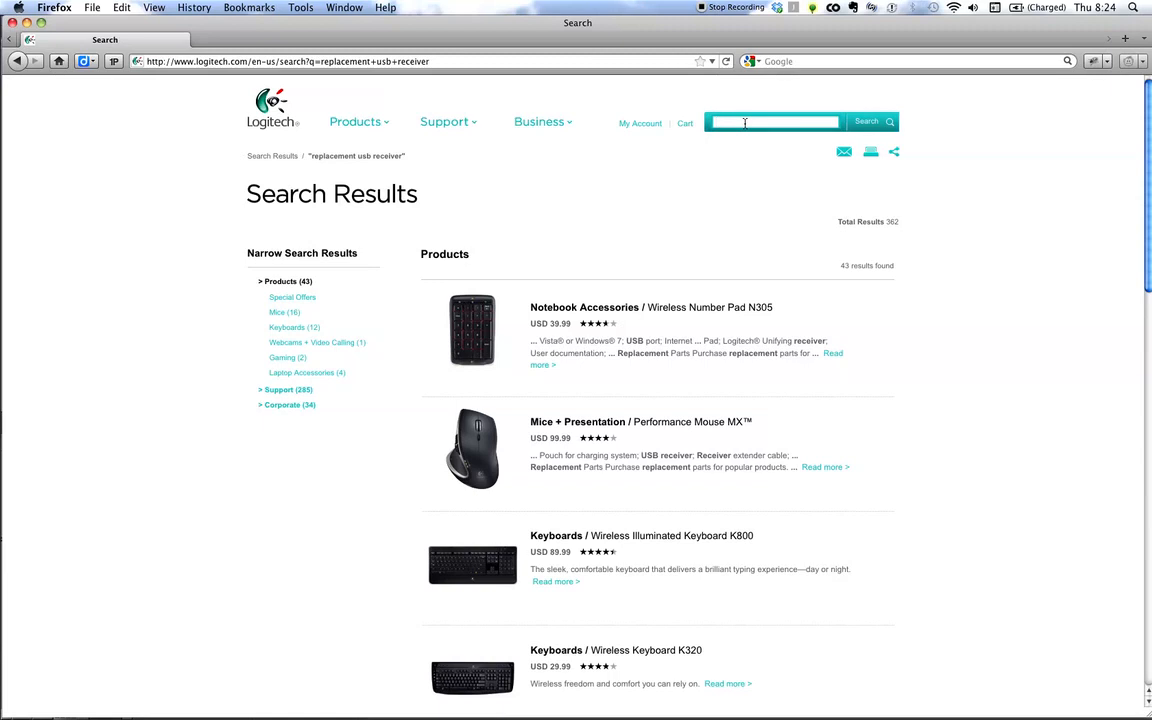
Step: Search 'wave pro' and pick the Cordless Desktop Wave Pro suggestion to reach its support page
click(772, 122)
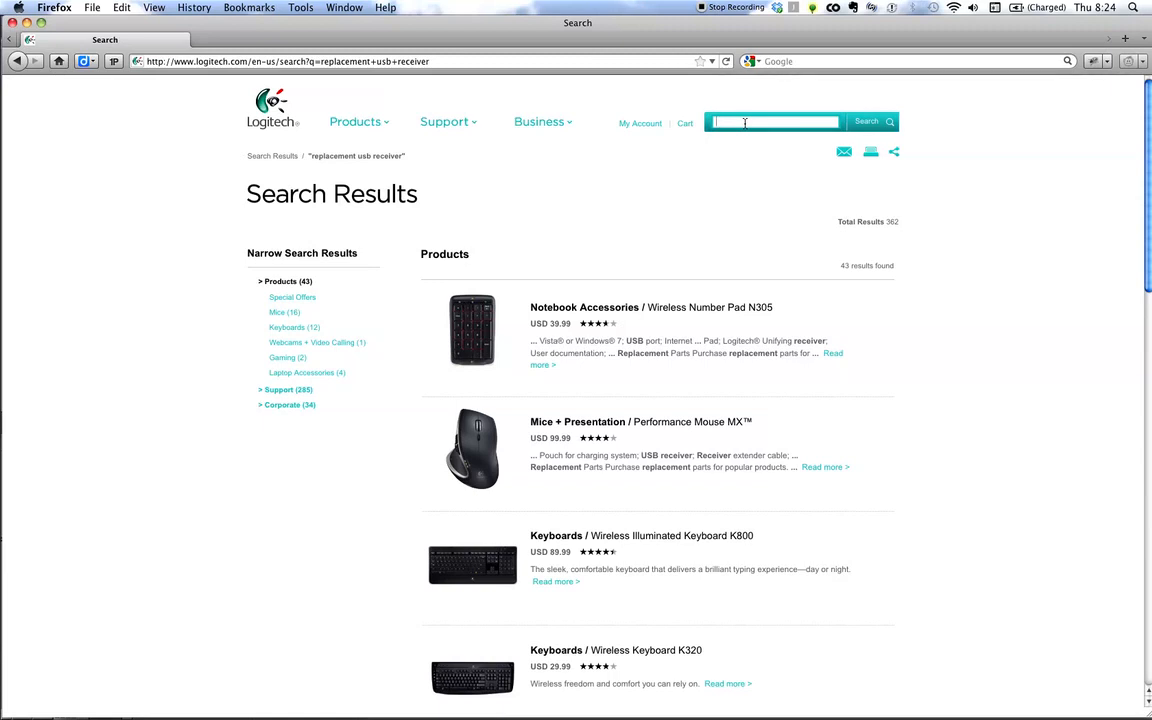
text(wave)
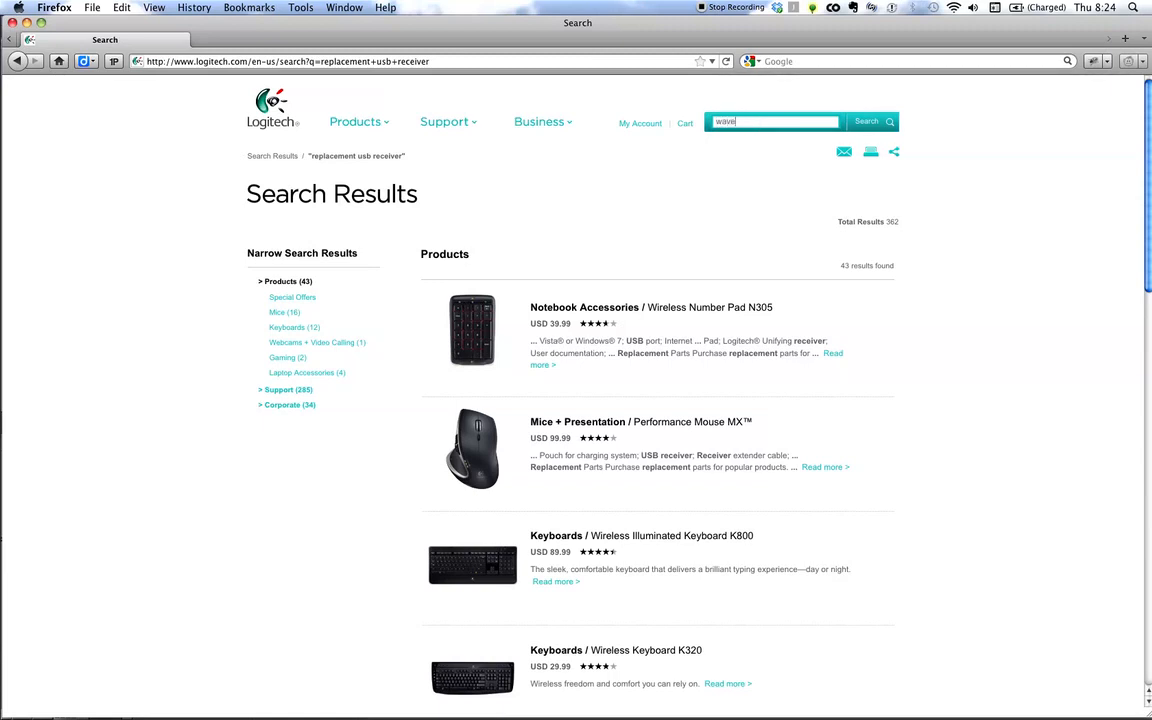
text(pro)
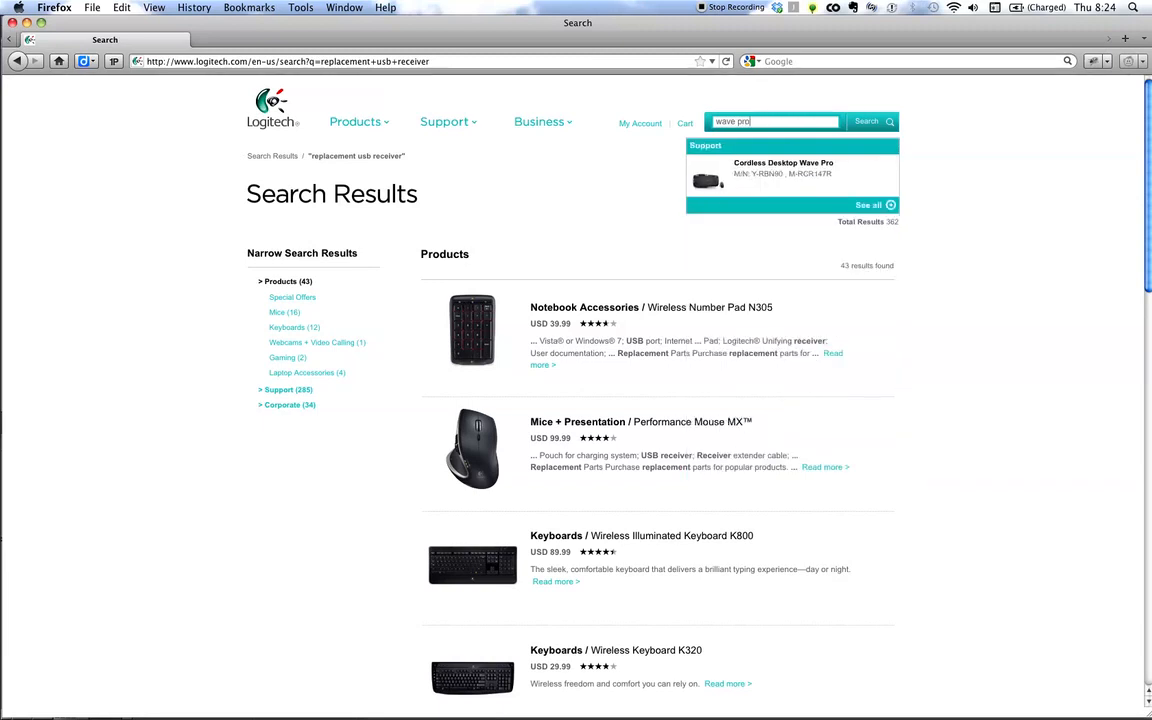
mouse_move(784, 184)
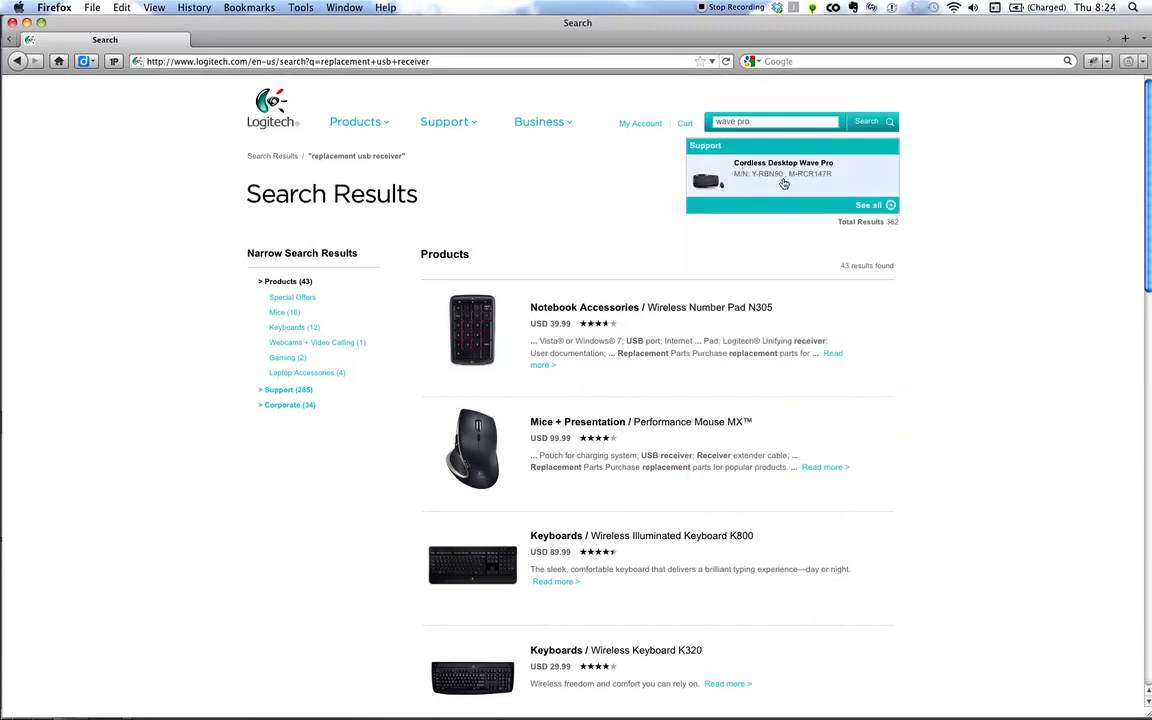
click(784, 168)
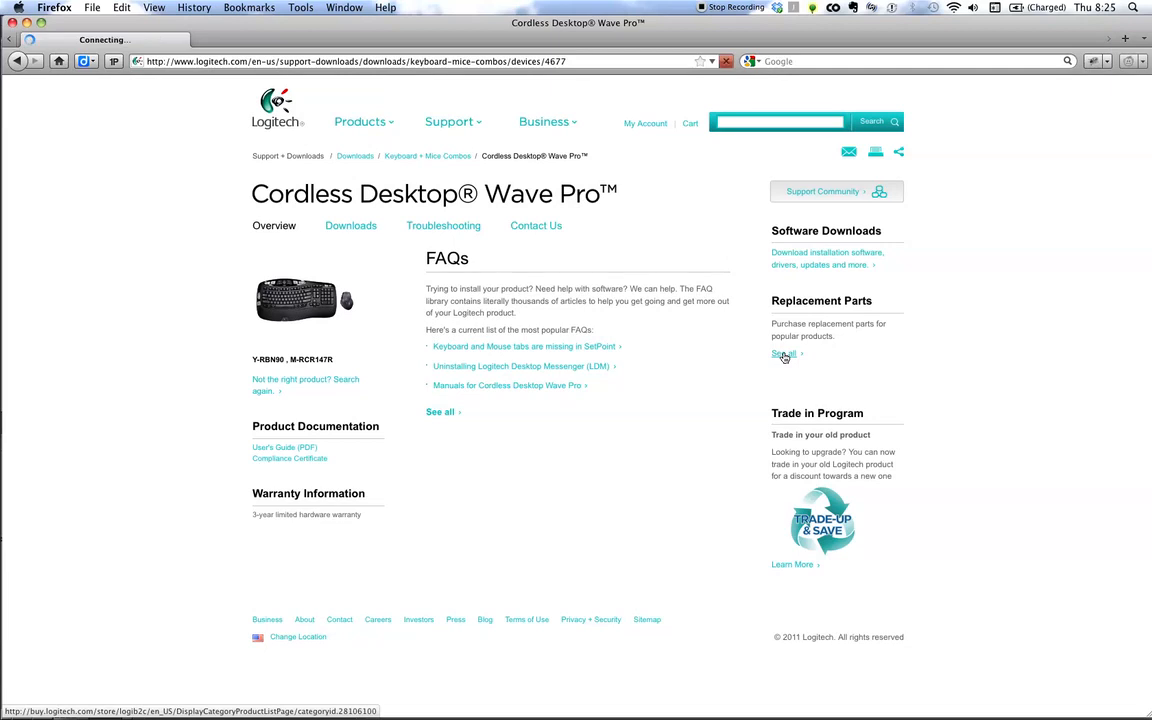
Step: In the Parts Store, add the Cordless Desktop Wave Pro Receiver to the cart (USD 16.15 with shipping)
click(784, 354)
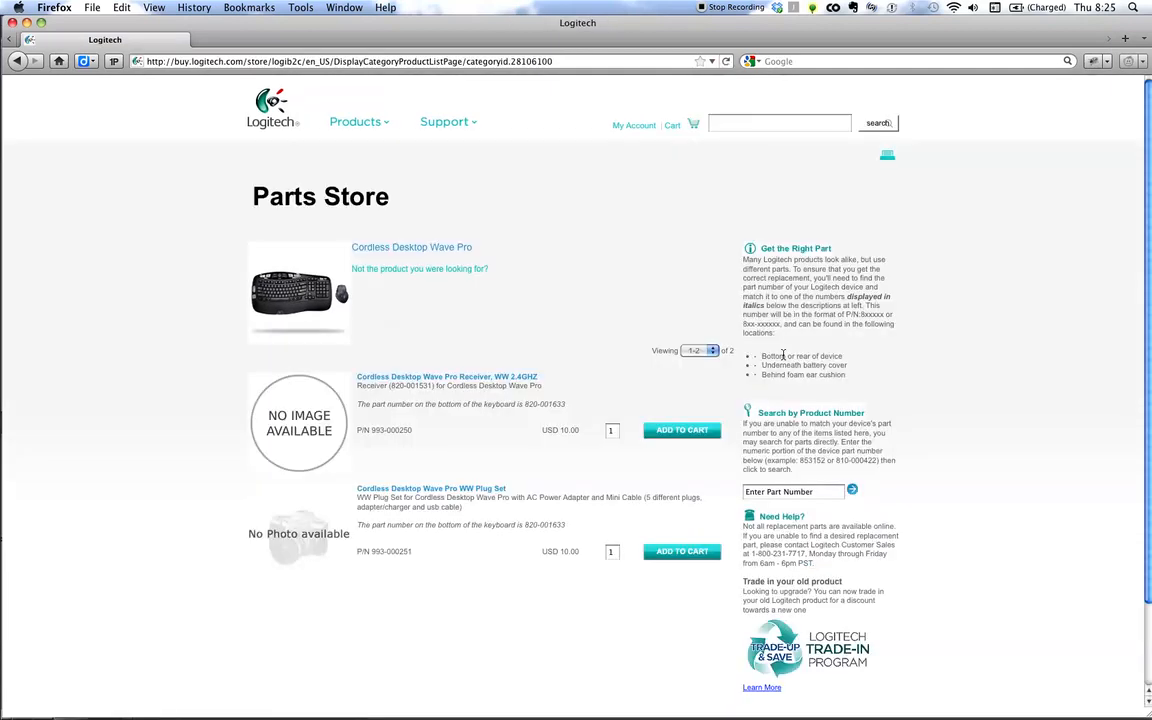
mouse_move(784, 352)
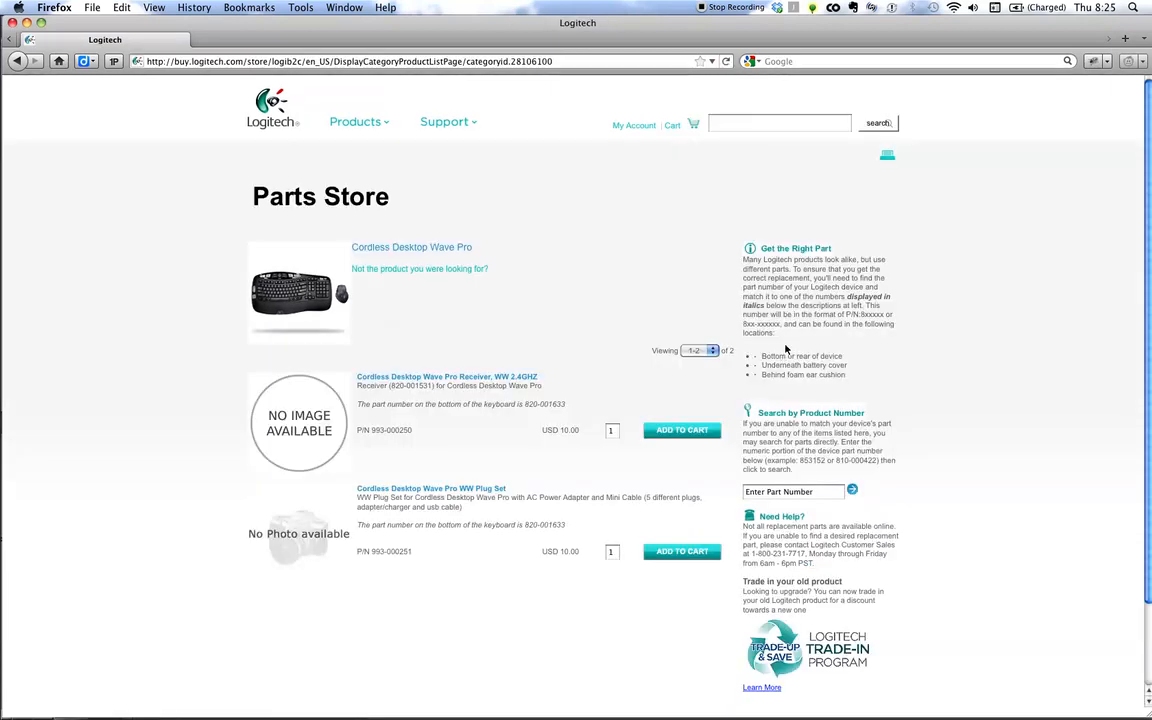
scroll(down, 3)
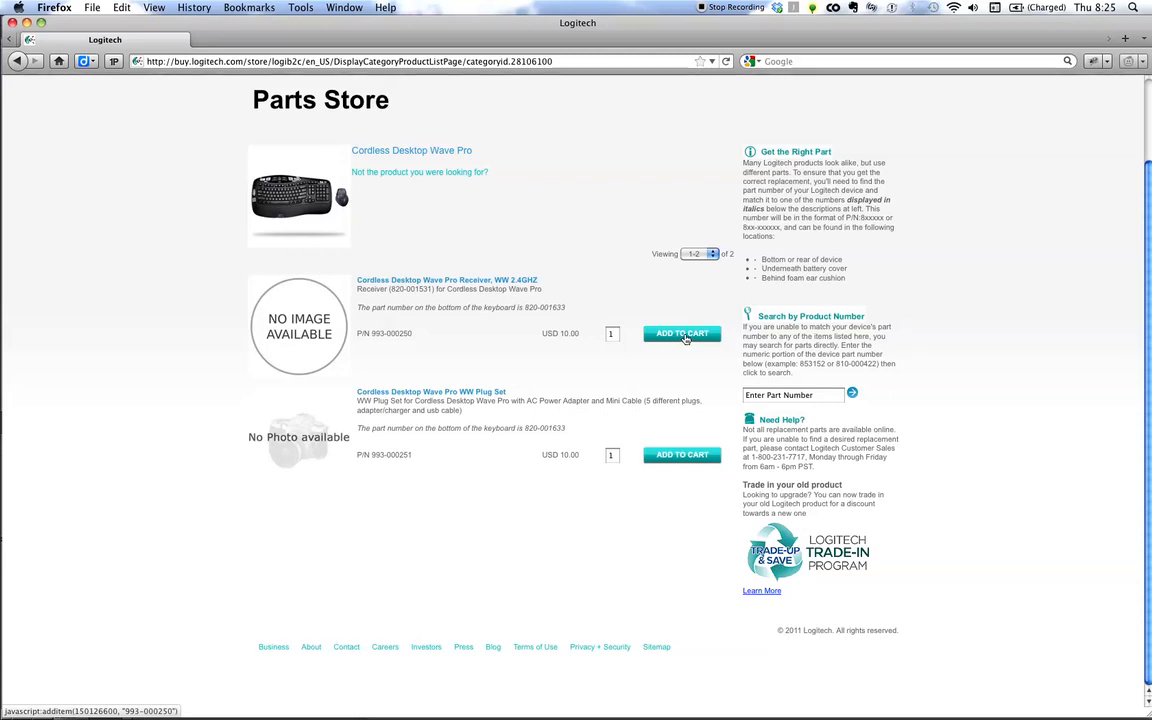
click(682, 332)
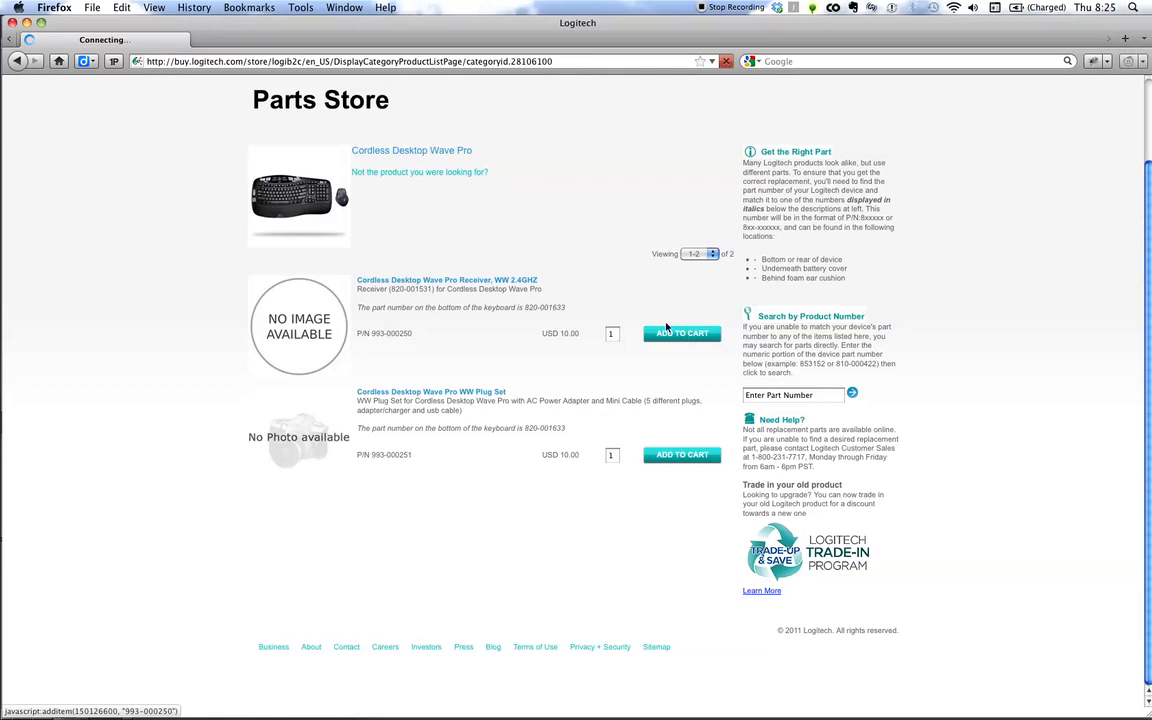
click(684, 332)
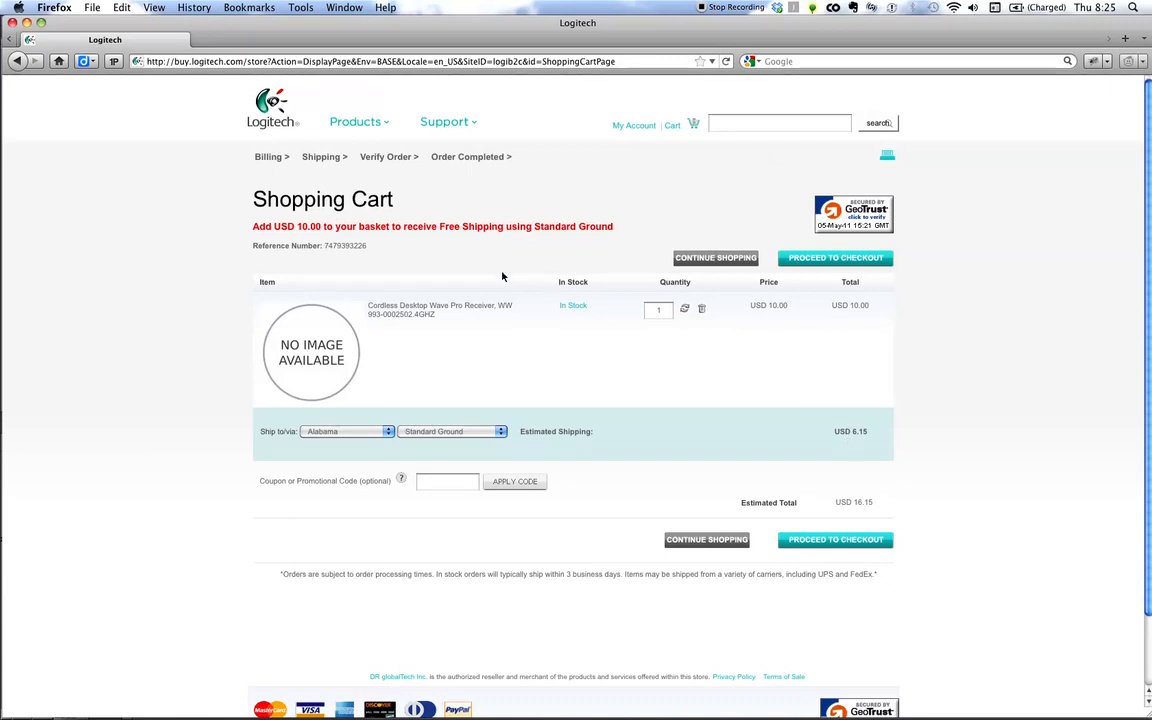
mouse_move(416, 260)
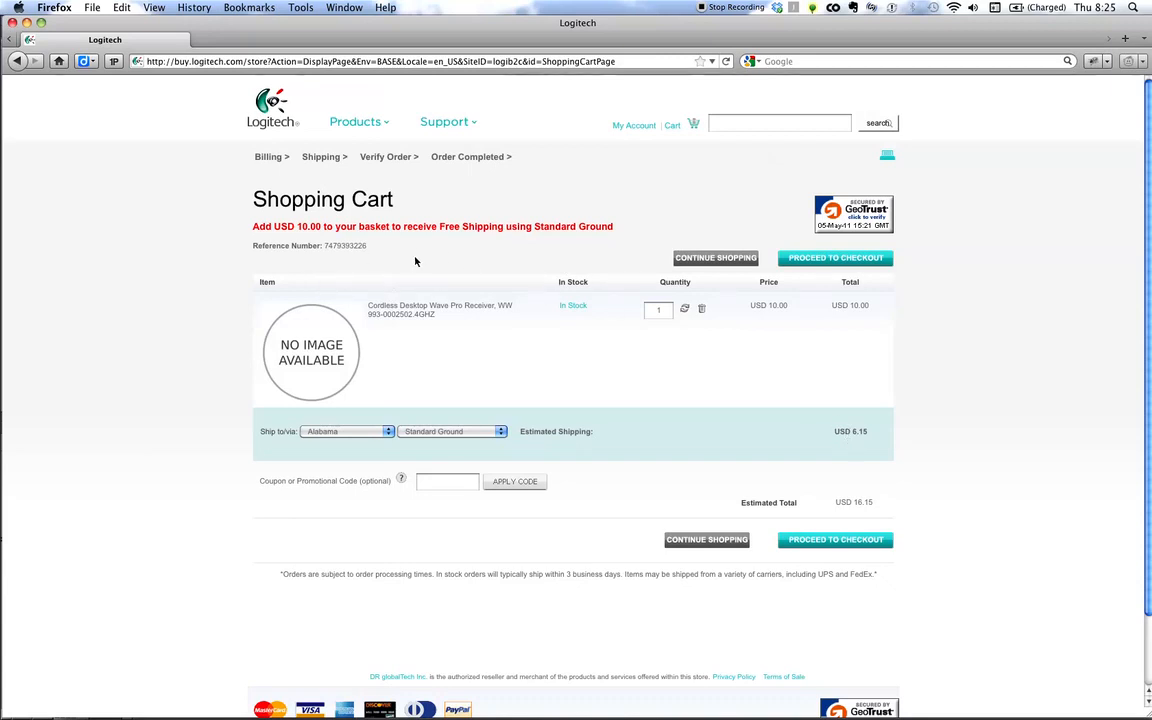
mouse_move(460, 244)
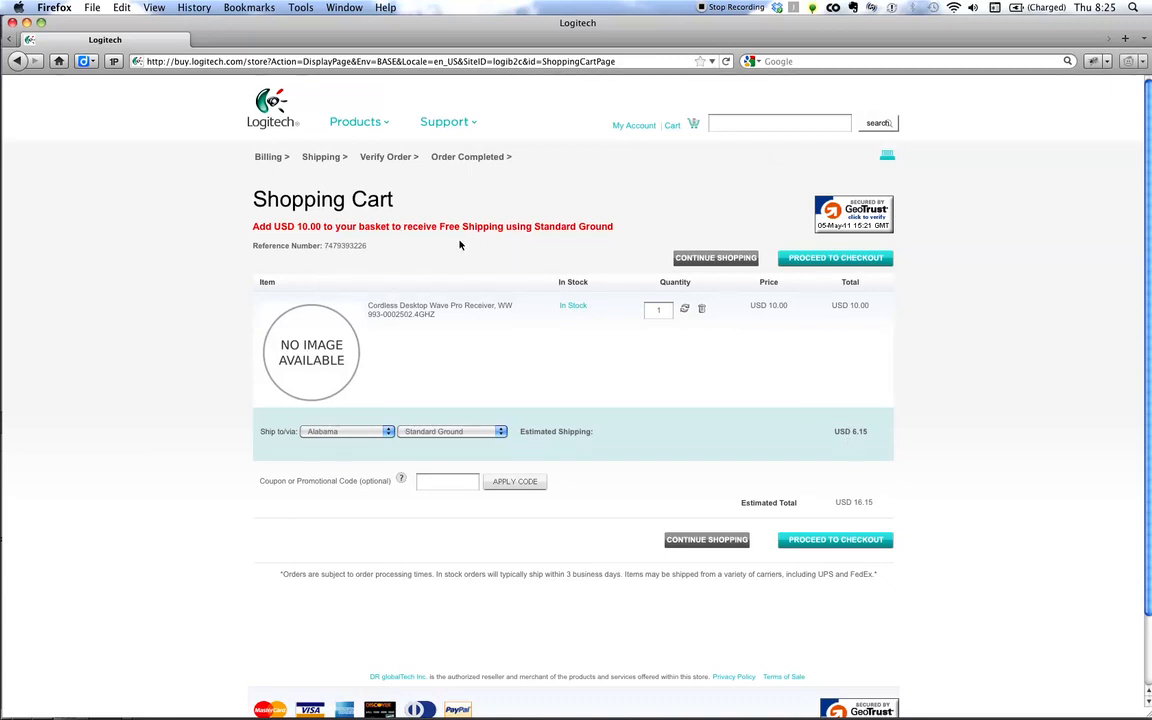
mouse_move(540, 264)
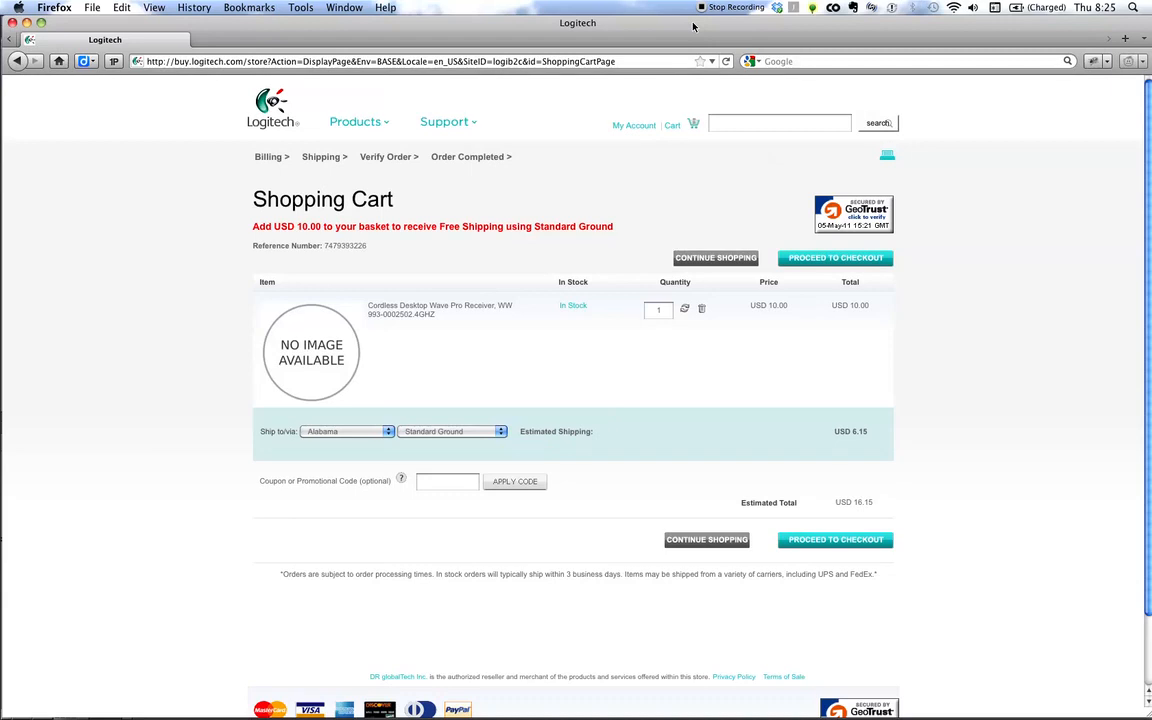
mouse_move(704, 30)
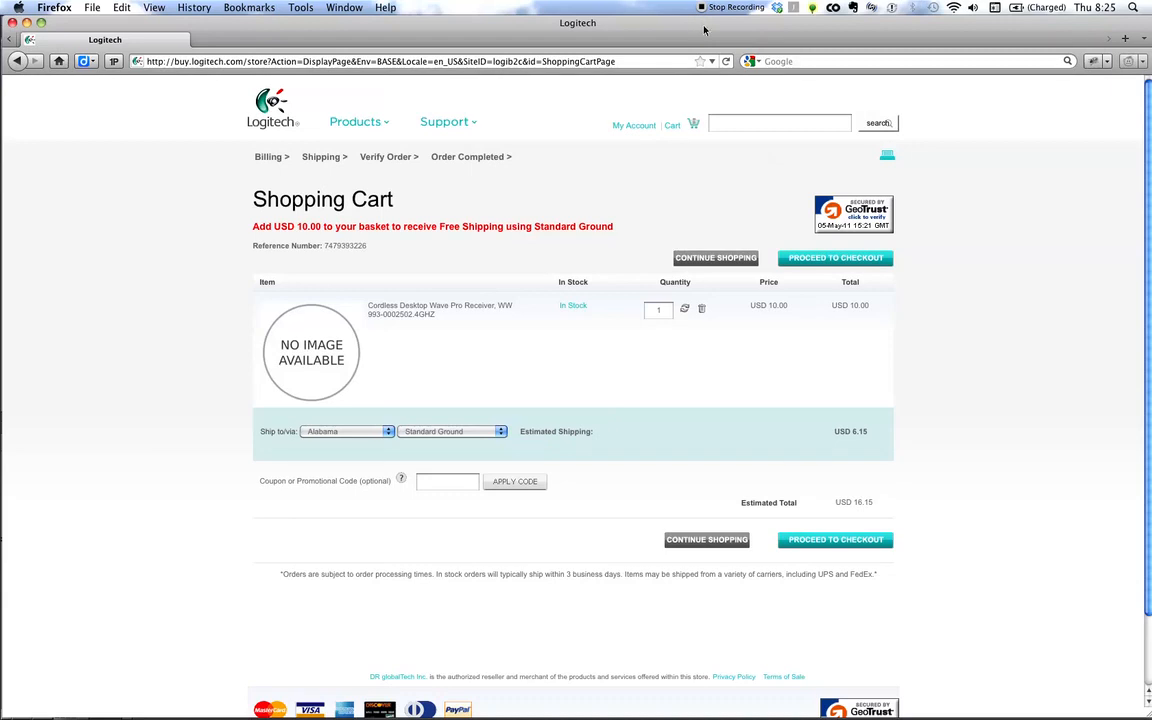
mouse_move(704, 16)
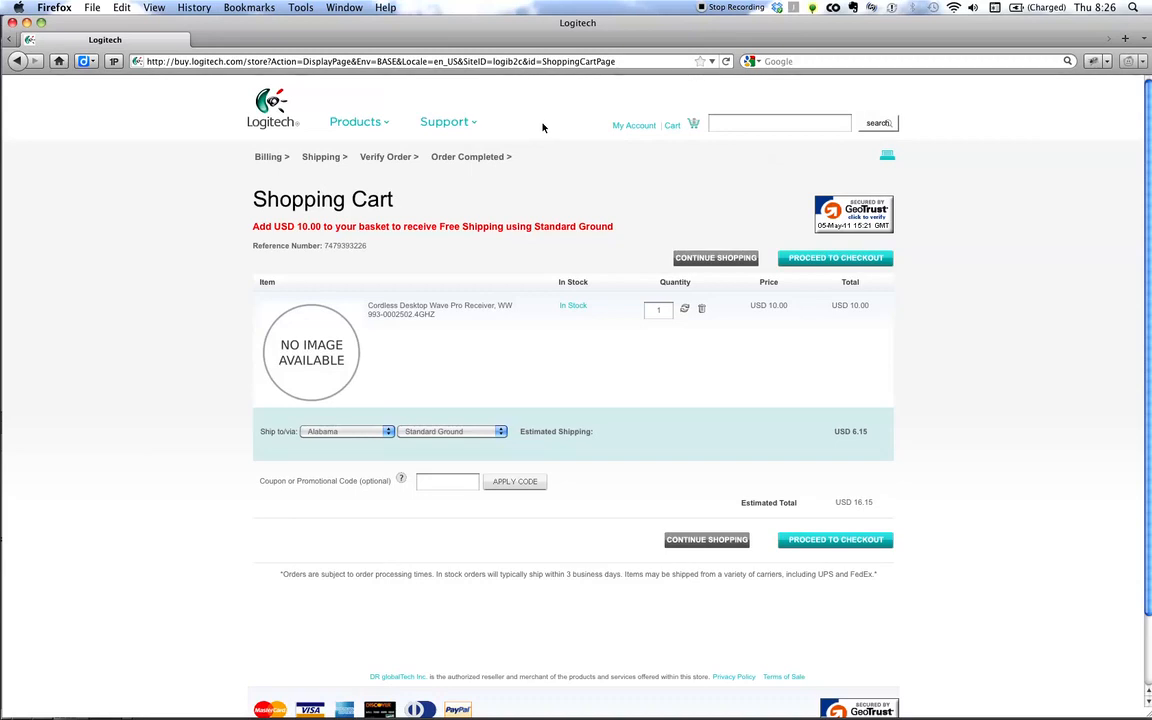
mouse_move(908, 406)
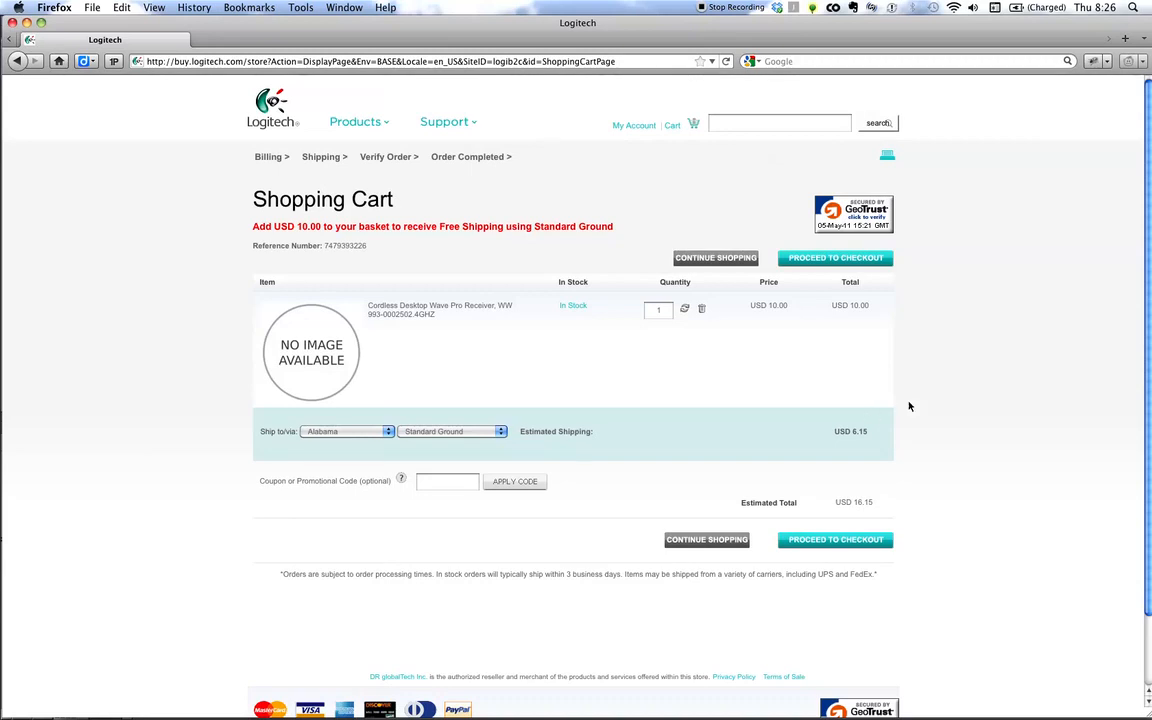
mouse_move(614, 136)
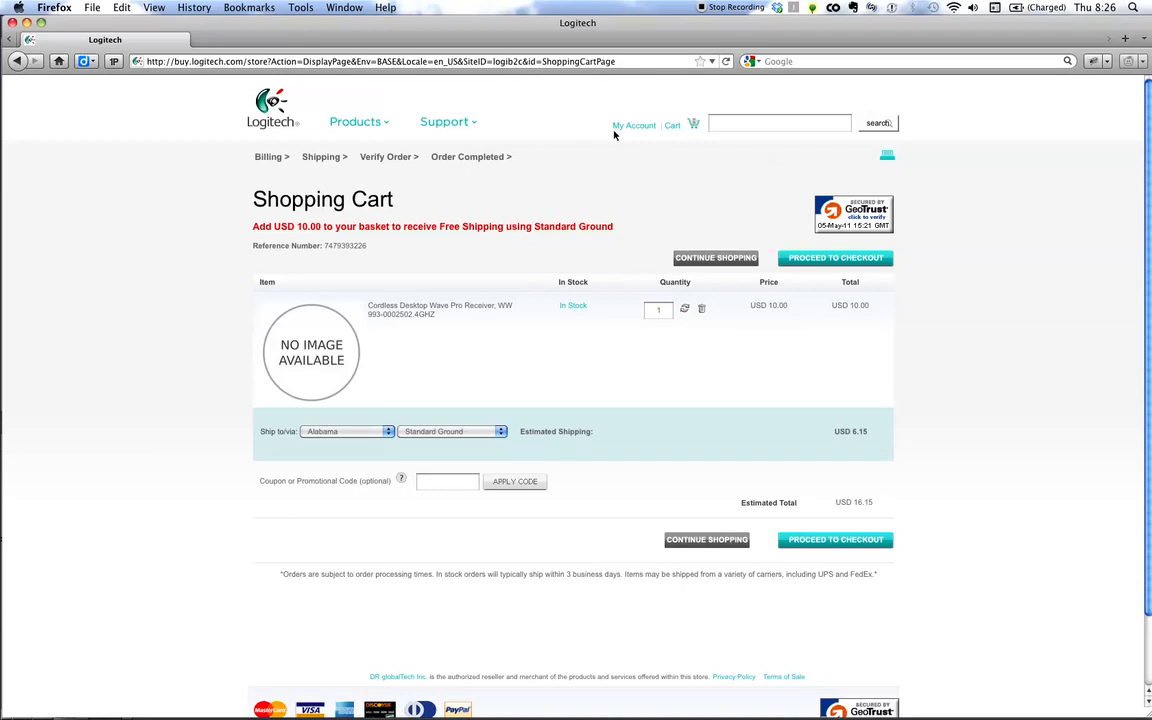
mouse_move(634, 124)
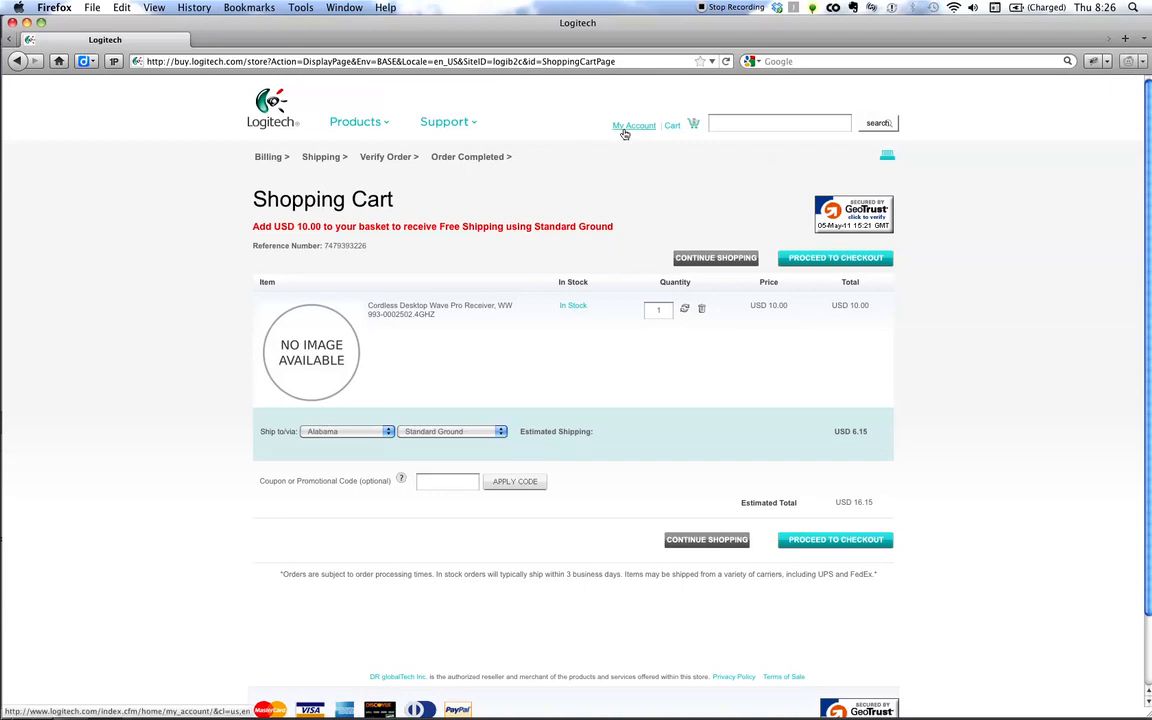
mouse_move(704, 8)
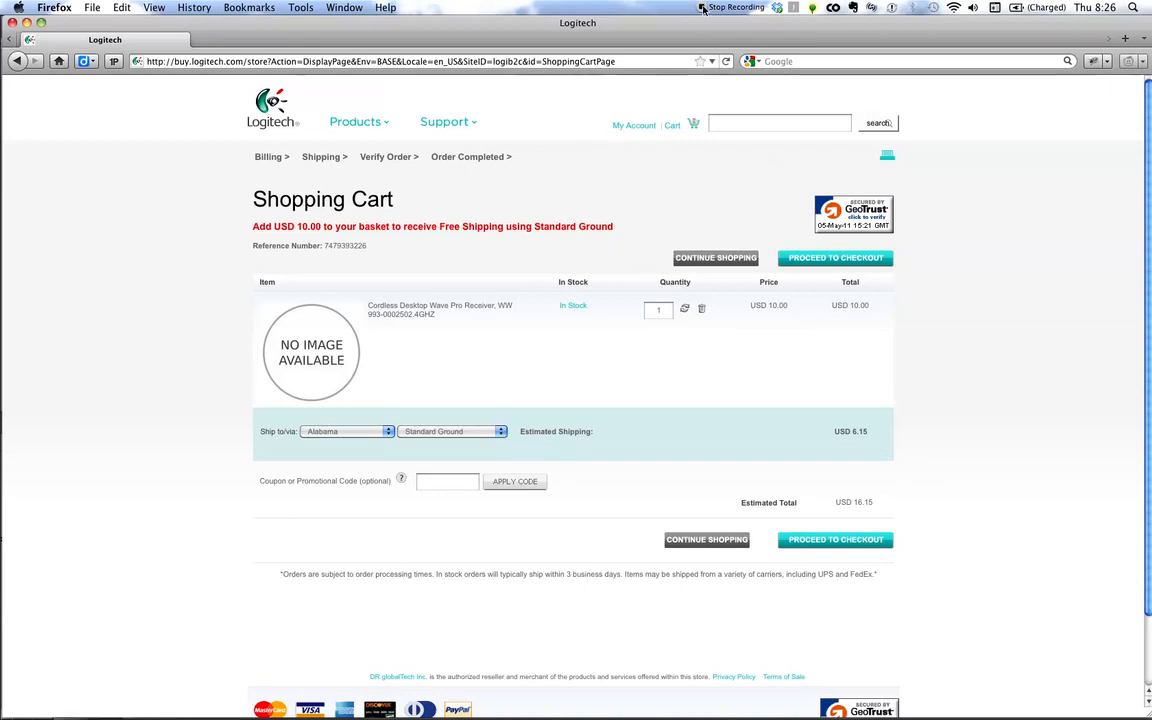